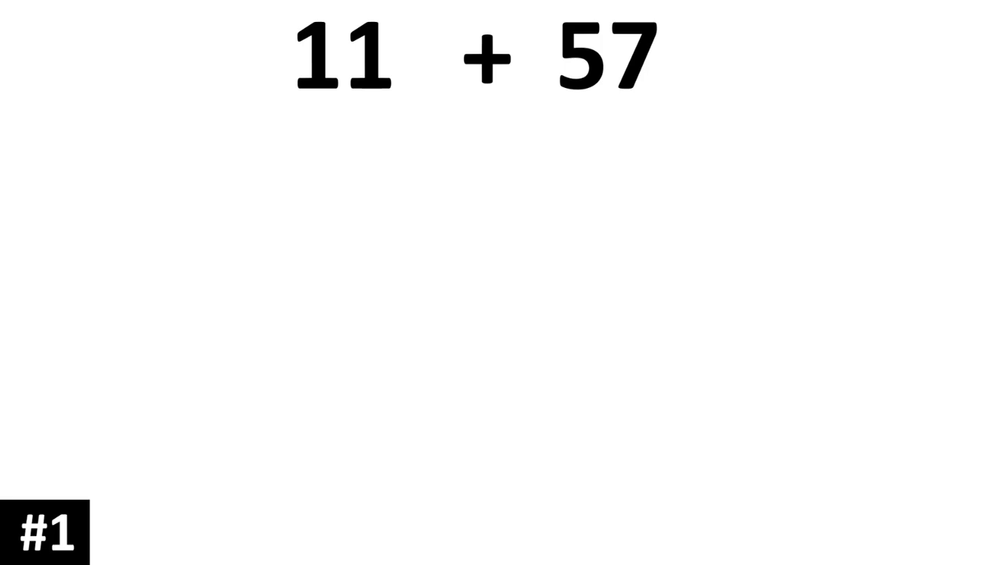
click(343, 55)
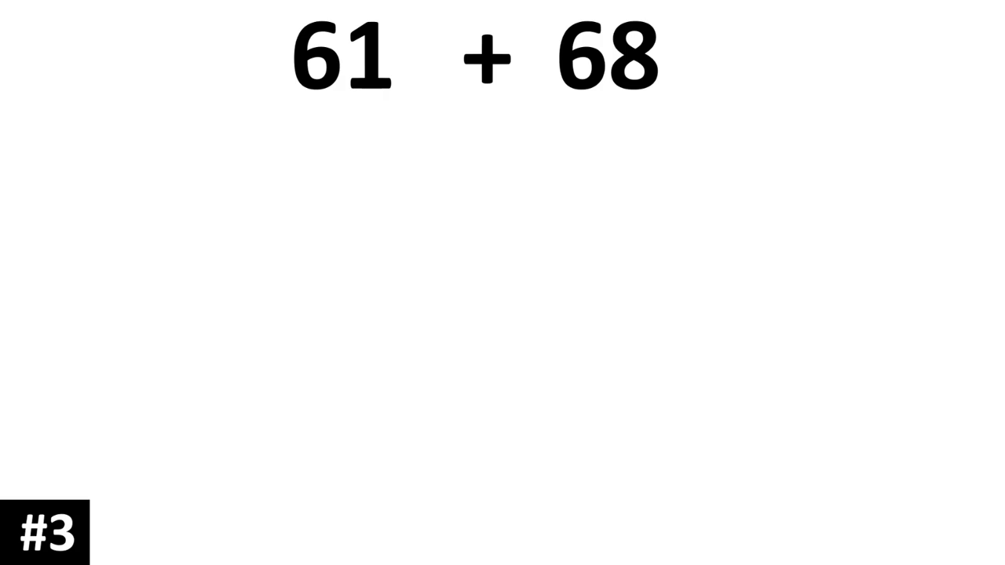
click(341, 56)
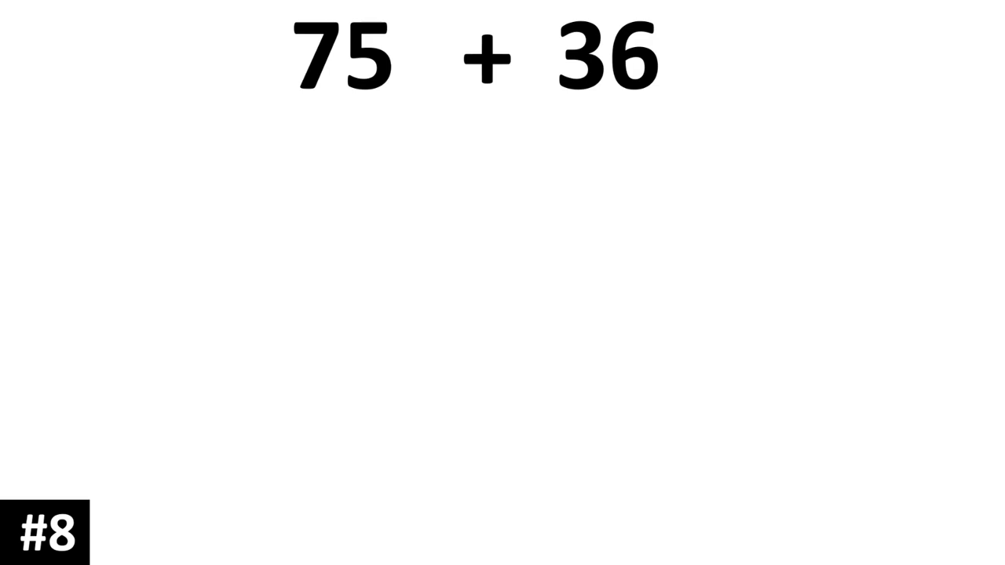
click(340, 57)
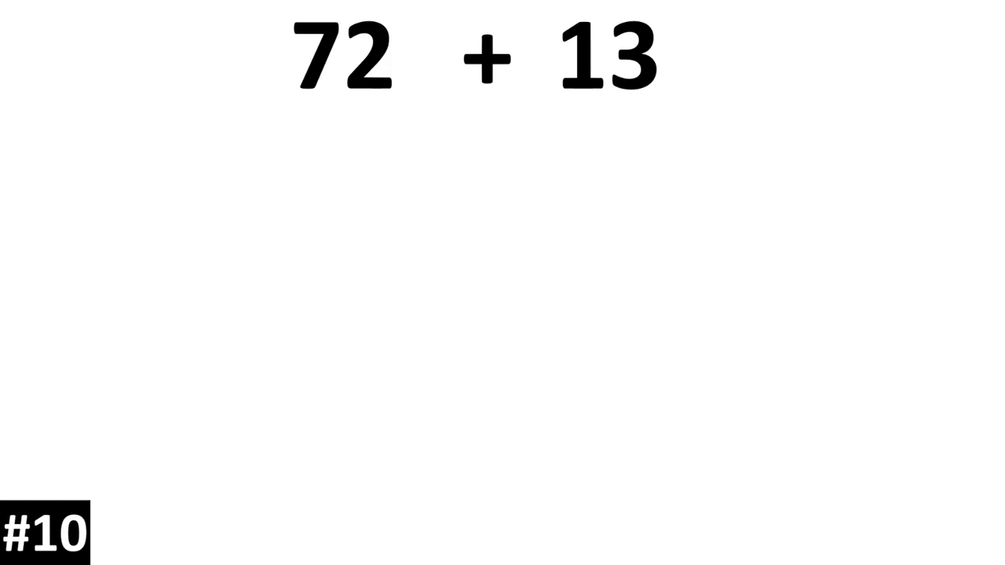
click(342, 57)
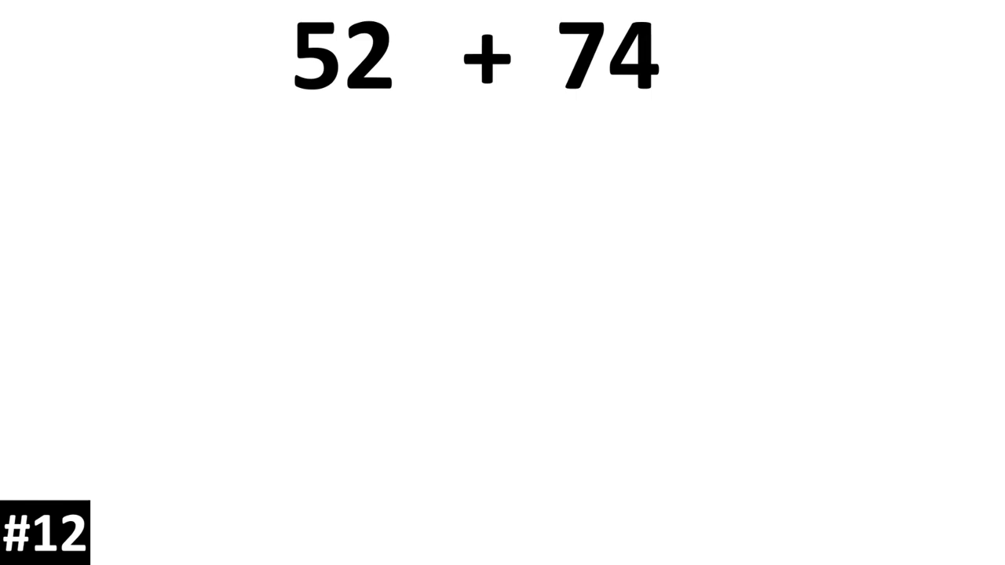
click(341, 55)
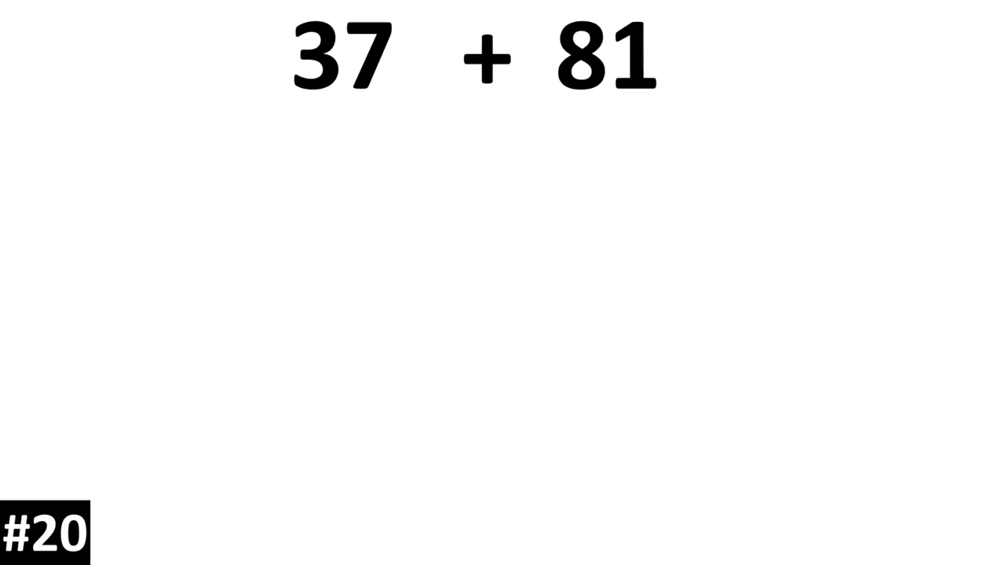
click(340, 57)
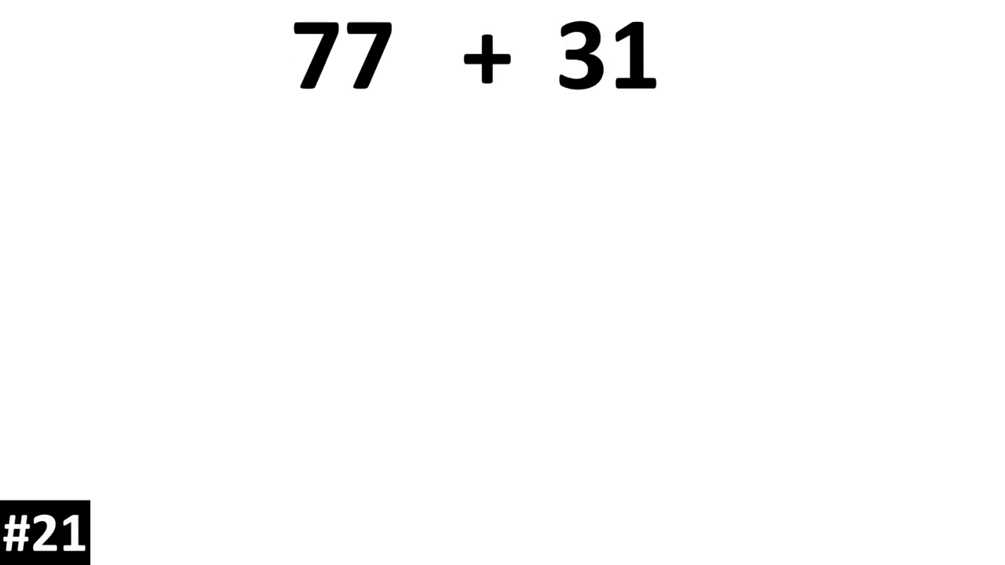
click(339, 57)
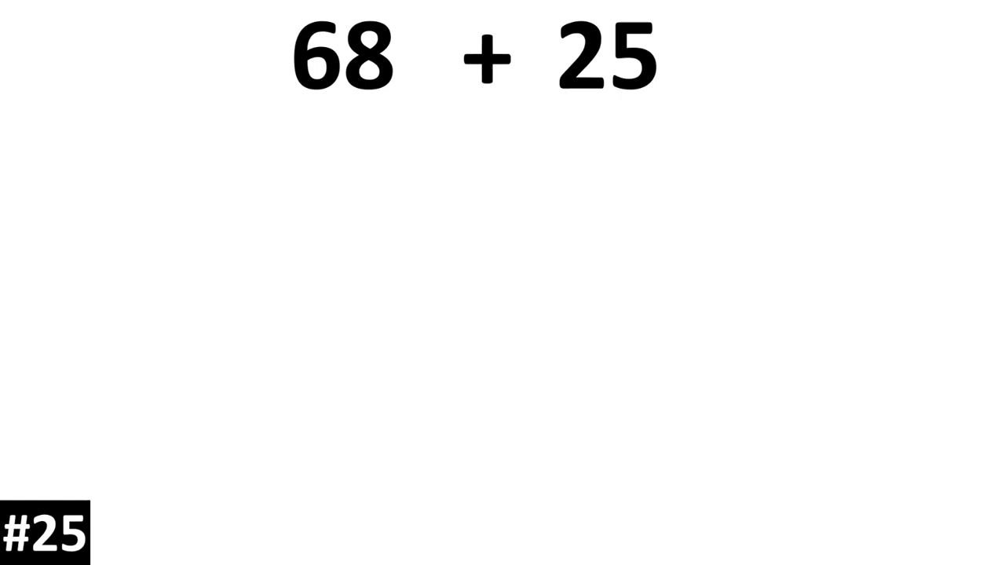
click(342, 55)
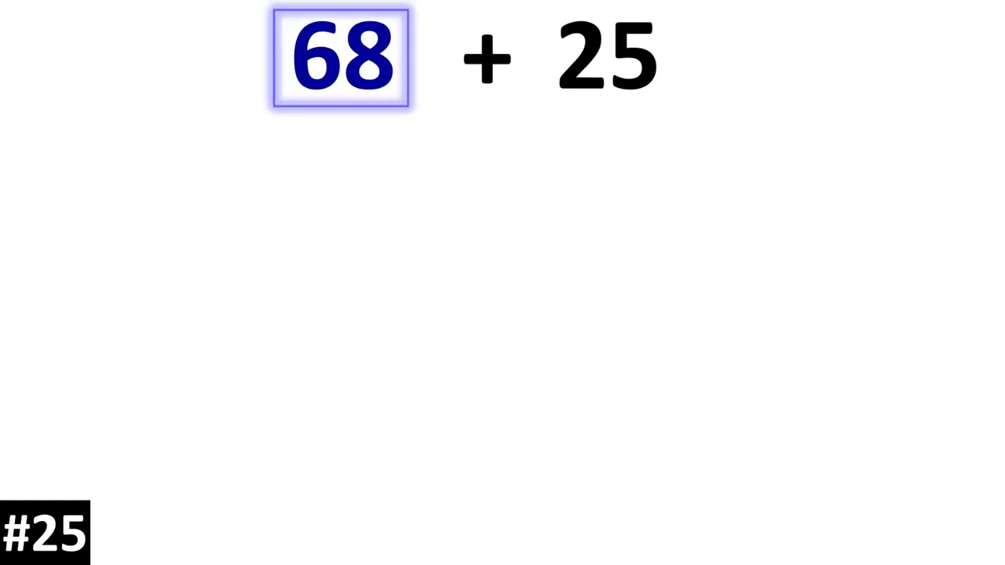
click(342, 55)
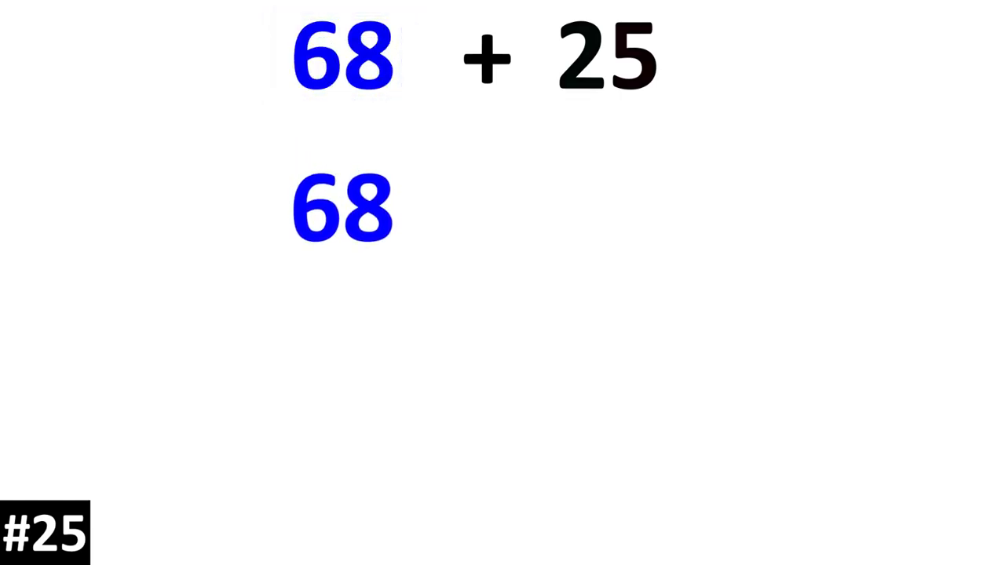